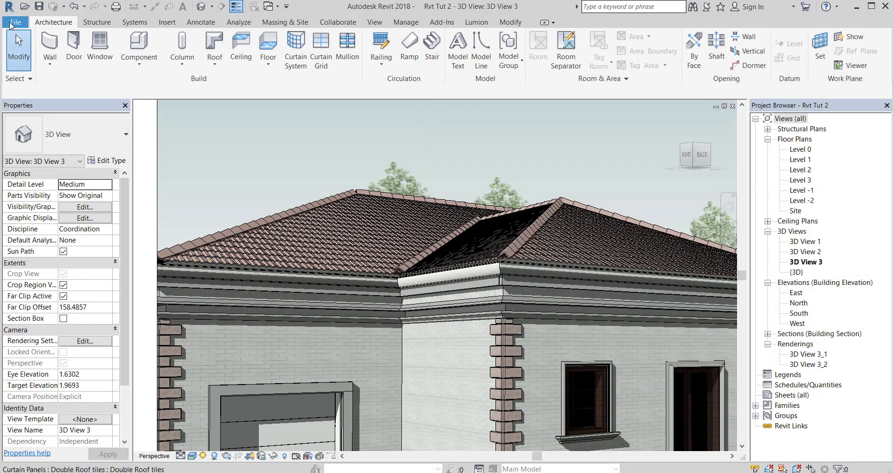
Step: Create a new family from the Generic Model Pattern Based.rft template
click(16, 23)
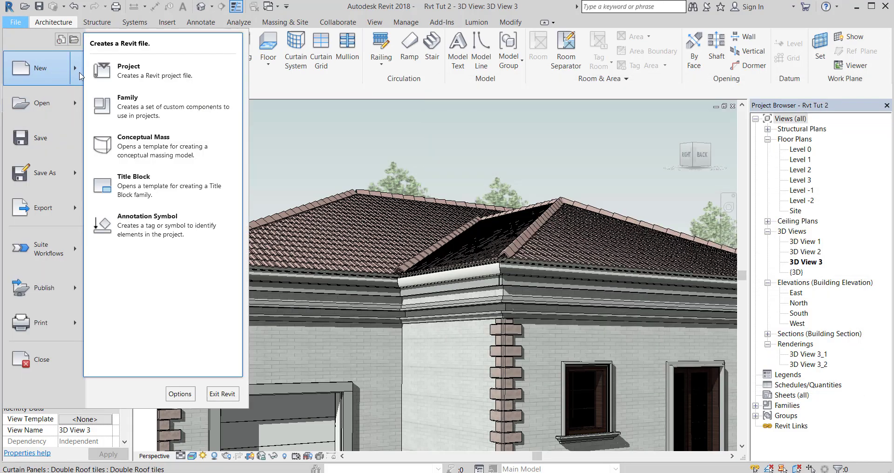
click(128, 97)
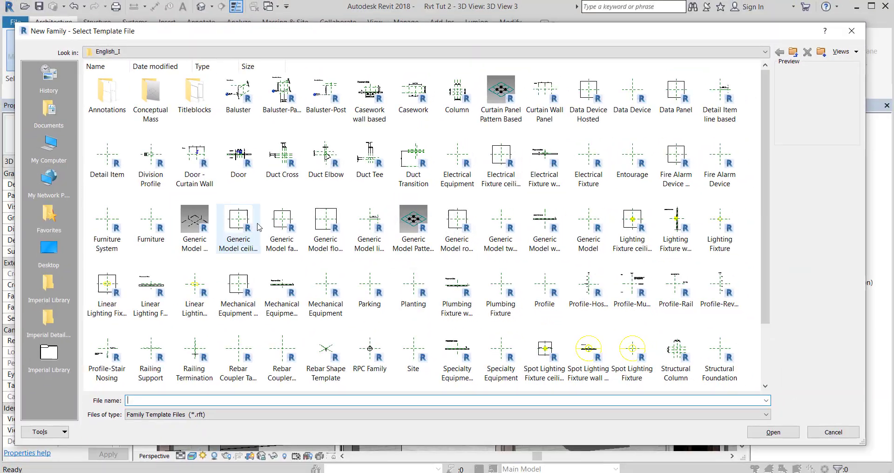
click(412, 223)
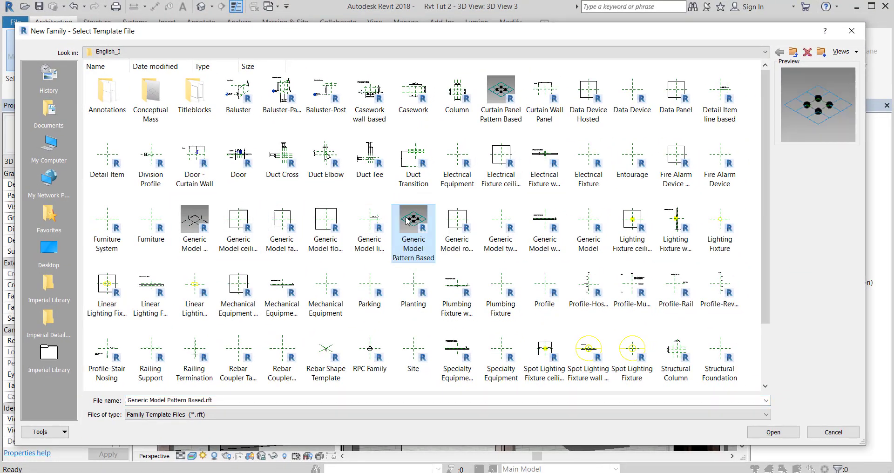
mouse_move(772, 432)
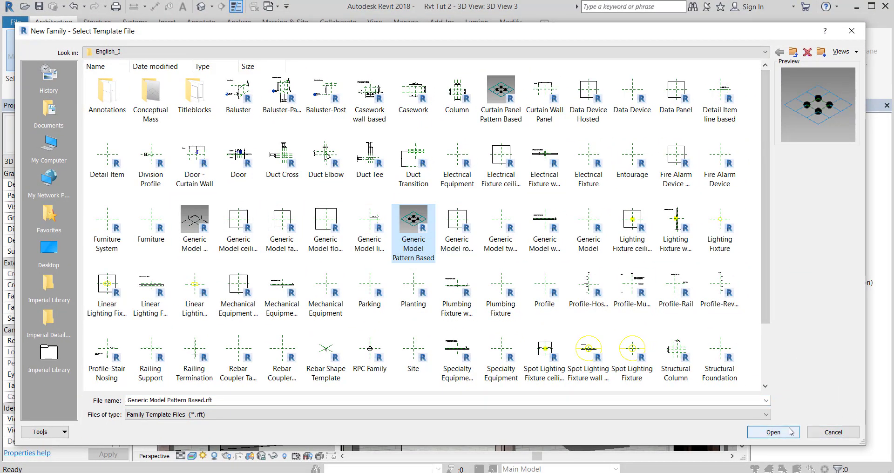
click(771, 431)
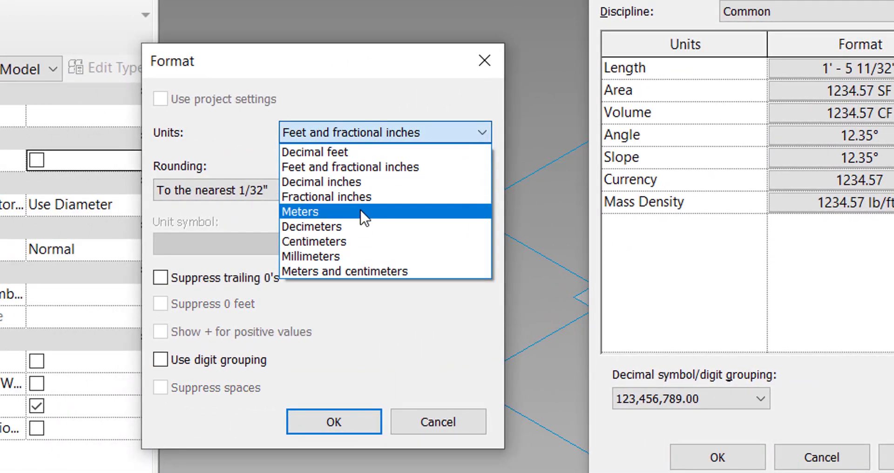
Step: Set the Length unit format to Meters in Project Units
click(314, 241)
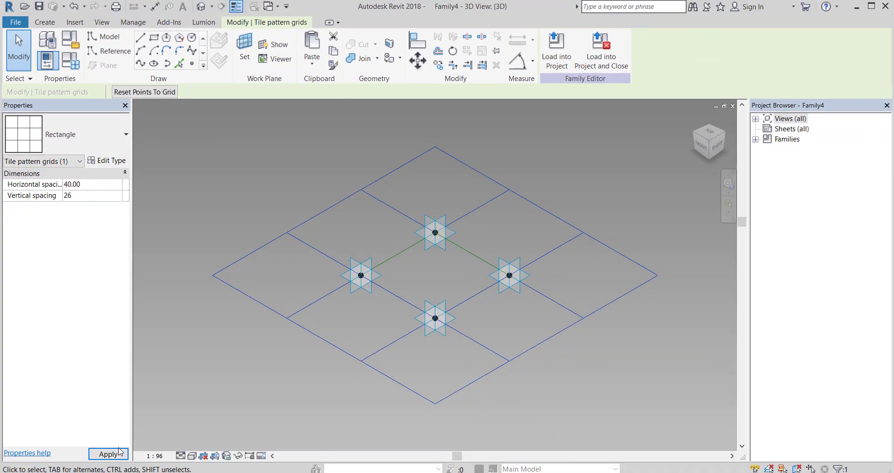
Step: Apply Horizontal spacing 40 and Vertical spacing 26 to the tile pattern grid
click(108, 454)
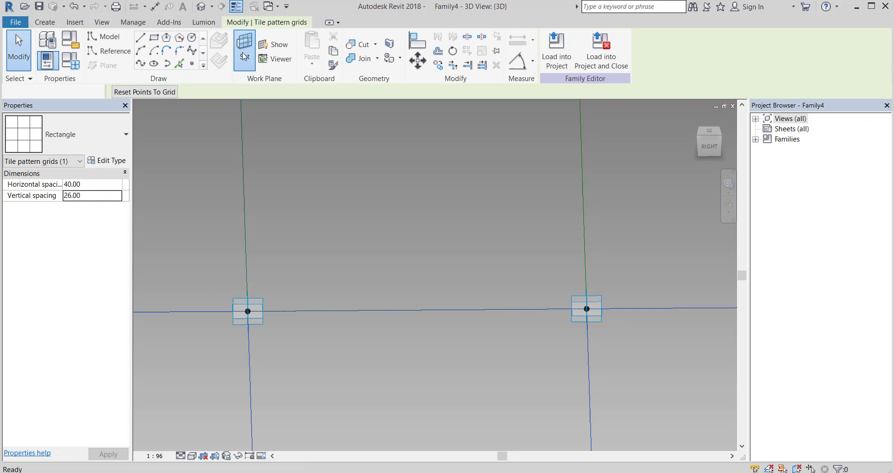
Step: Draw two Start-End-Radius model arcs between the grid points as the wavy underside
key(Tab)
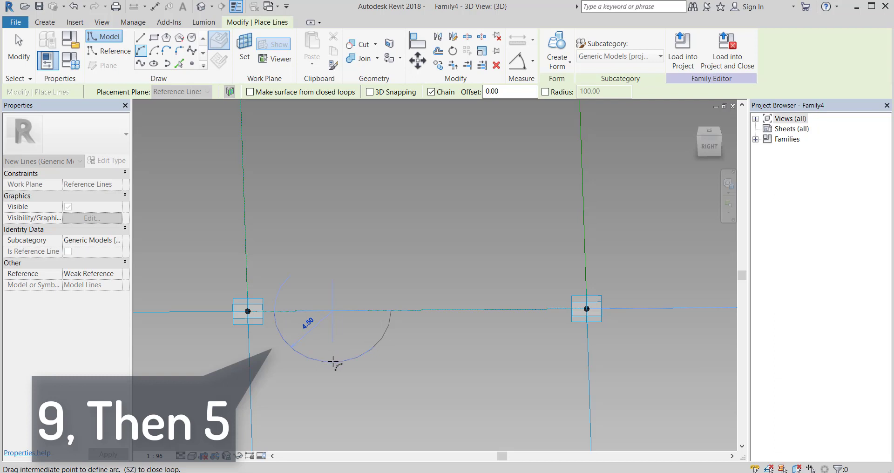
mouse_move(339, 349)
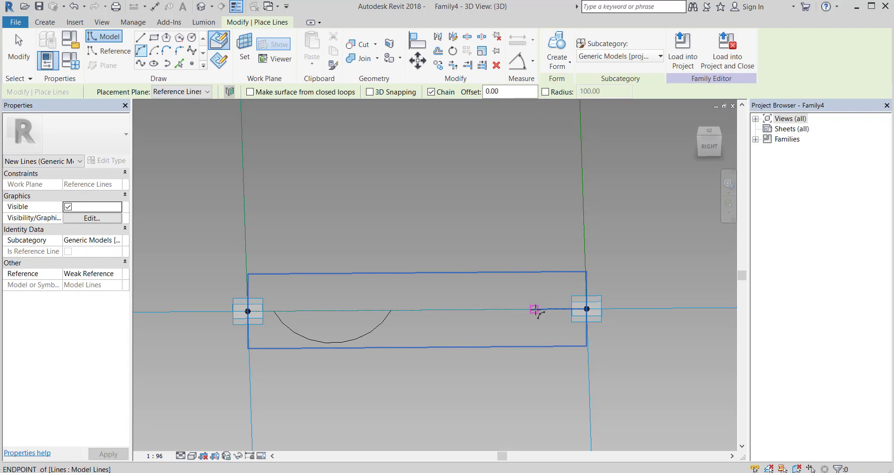
text(9)
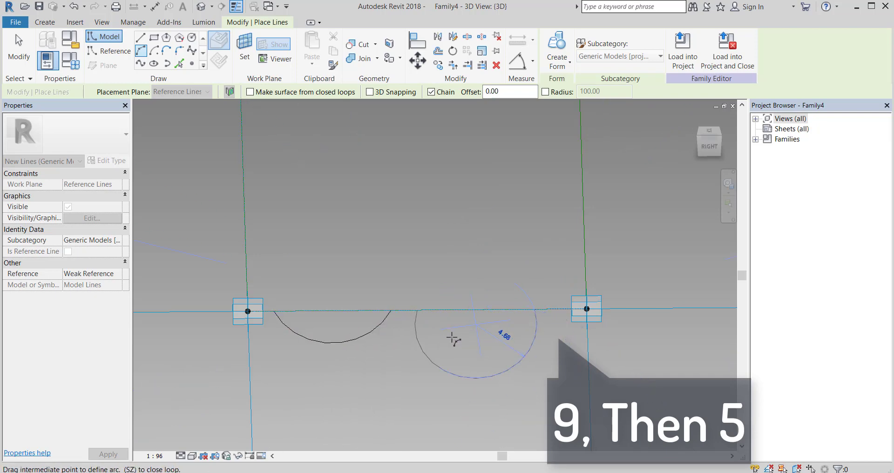
text(5)
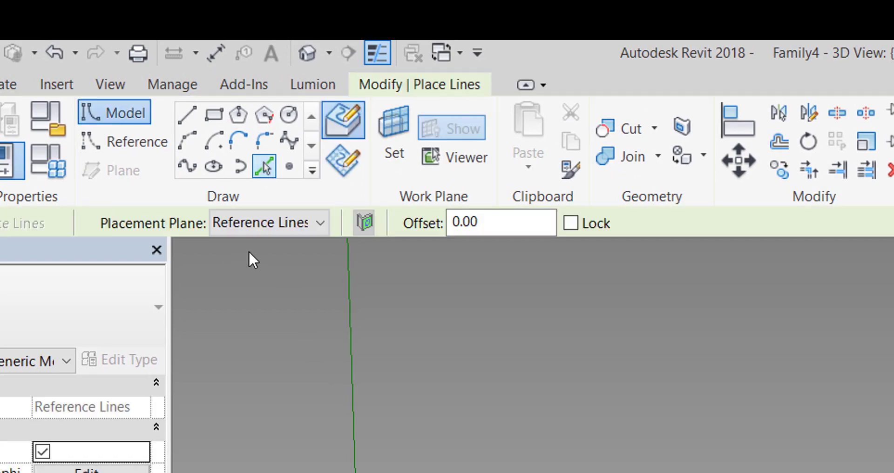
Step: Offset the arcs by 2.00 and close the ends into a thickened double-wave profile
text(2.00)
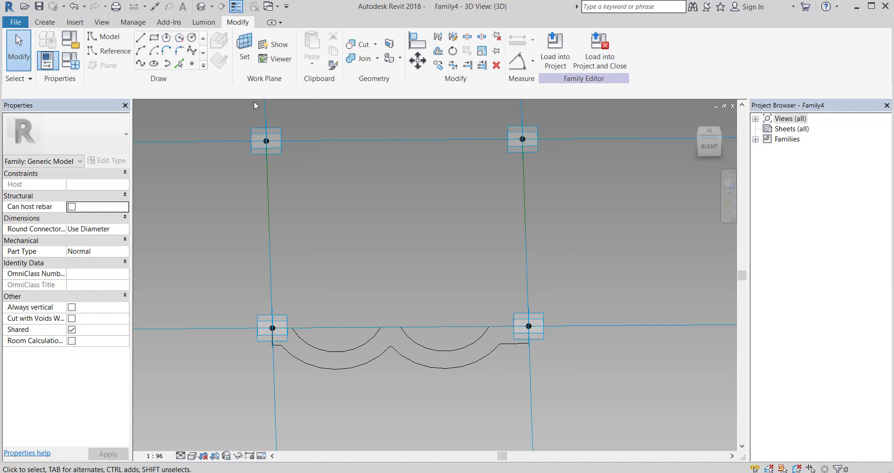
Step: Trace a matching double-wave profile on the opposite grid edge with Pick Lines offset 2.00
click(244, 48)
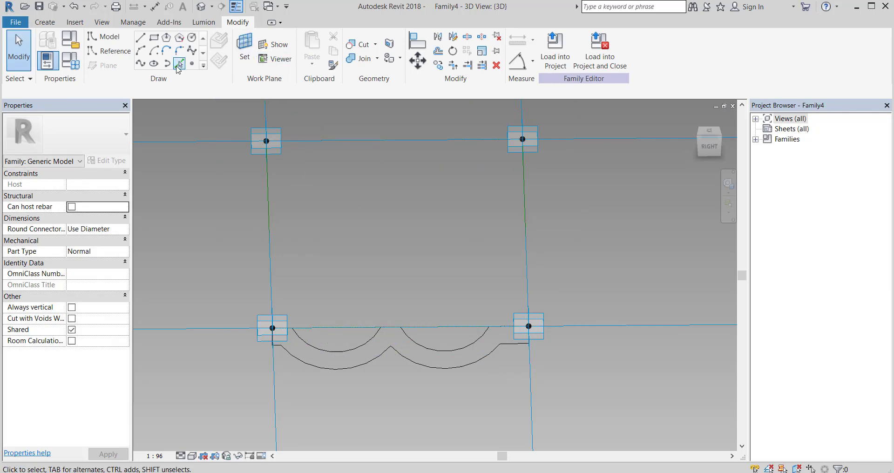
click(178, 63)
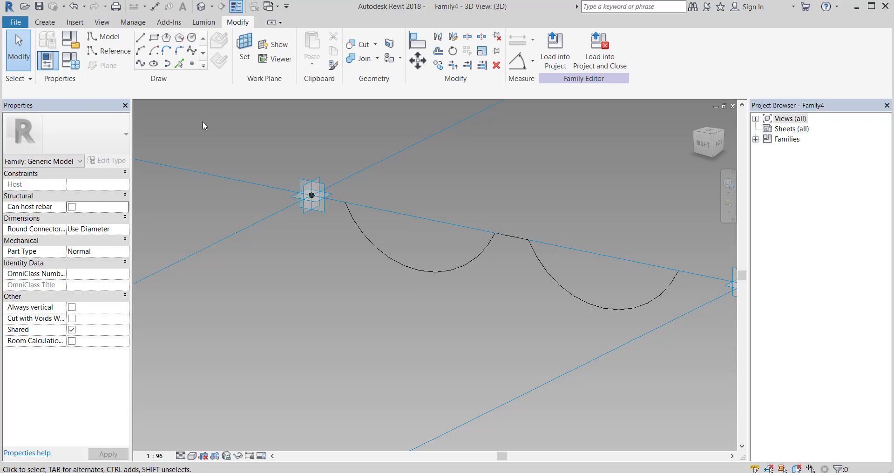
mouse_move(175, 115)
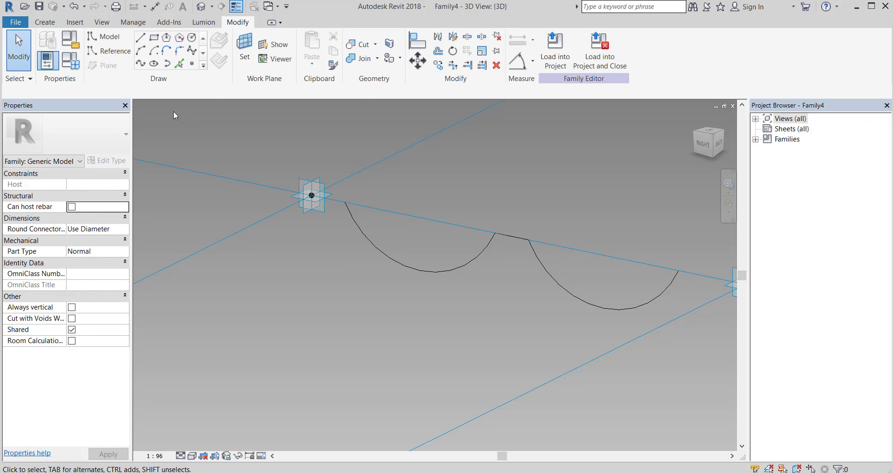
mouse_move(179, 65)
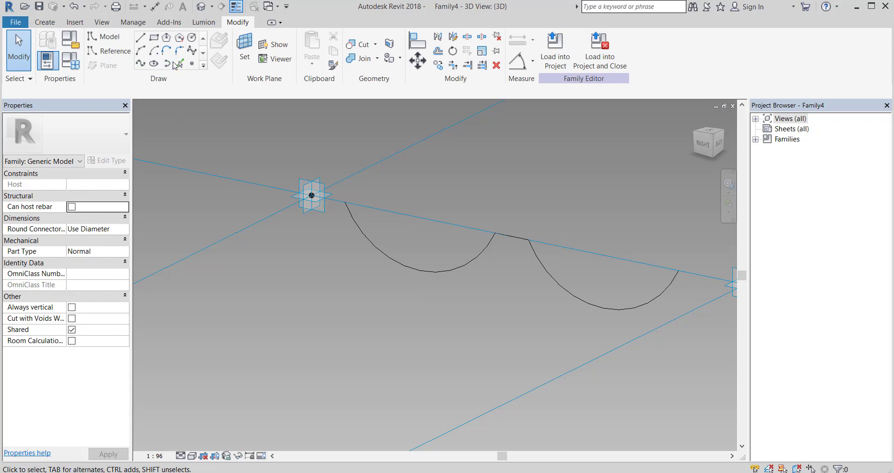
click(179, 62)
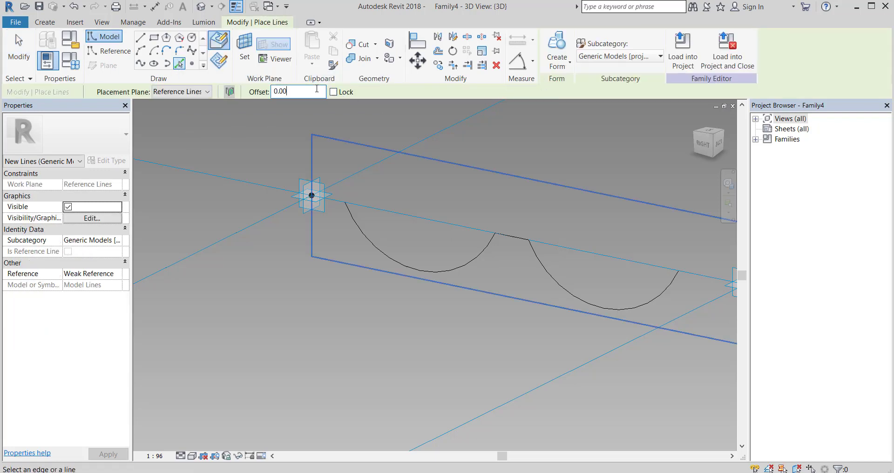
text(2.00)
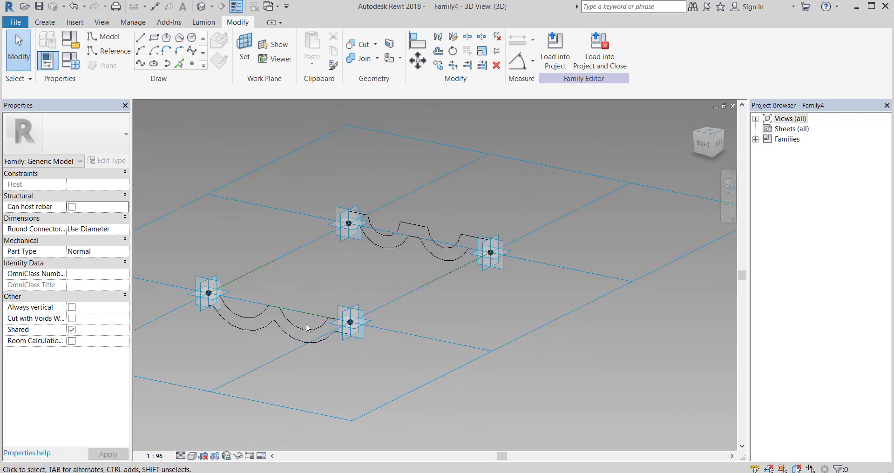
Step: Select both wavy profiles and create a Solid Form tile spanning the grid cell
click(408, 240)
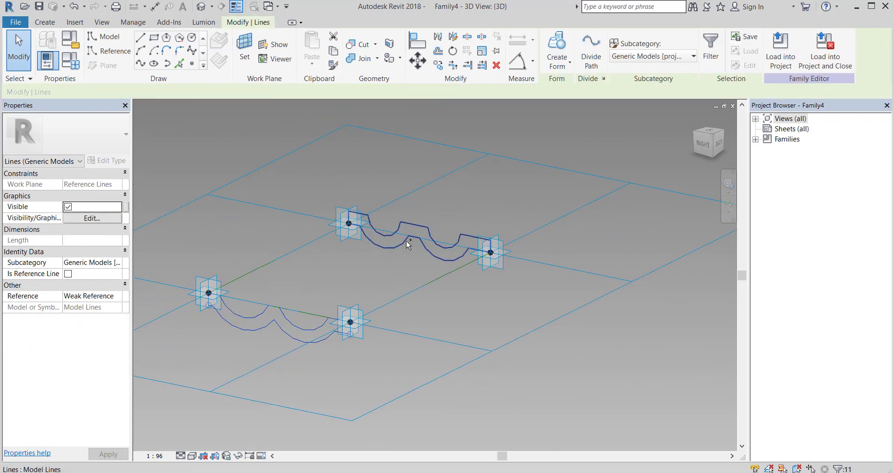
click(556, 51)
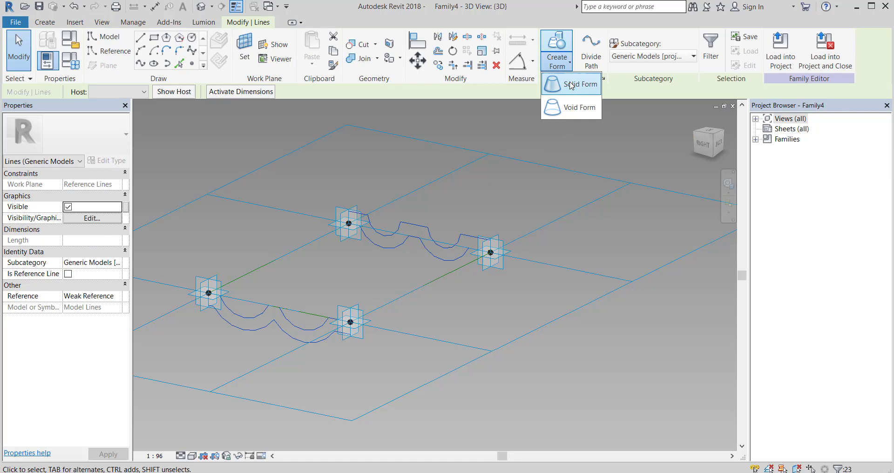
click(580, 84)
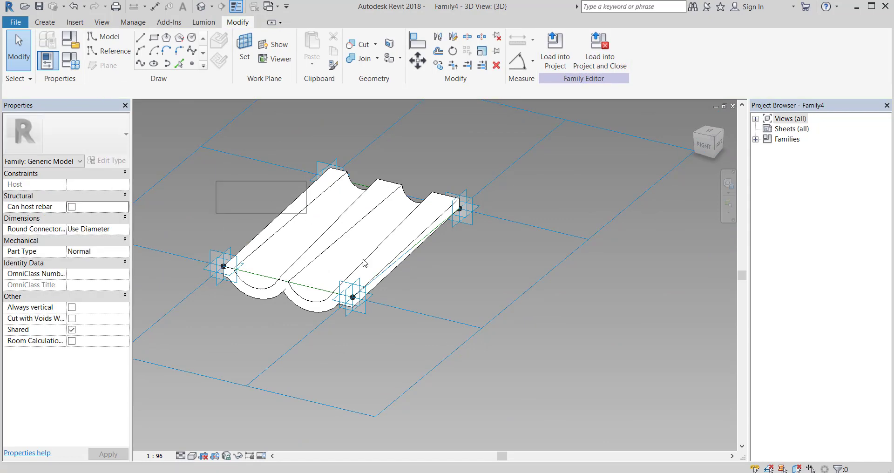
scroll(down, 3)
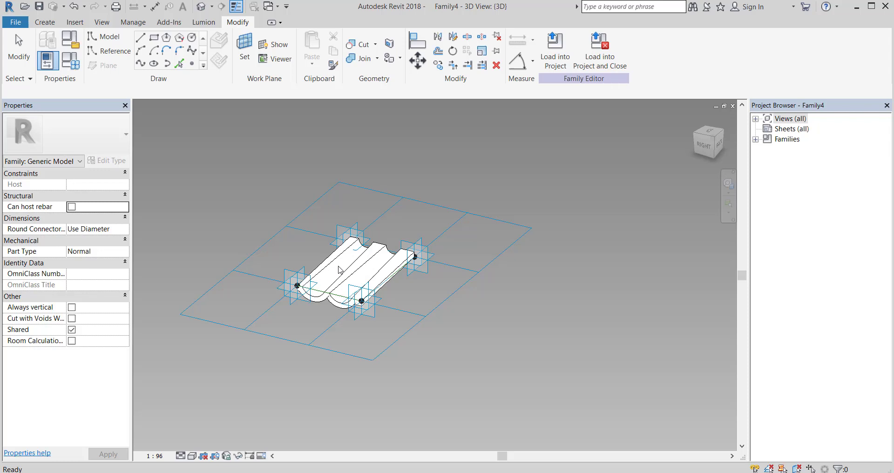
click(365, 268)
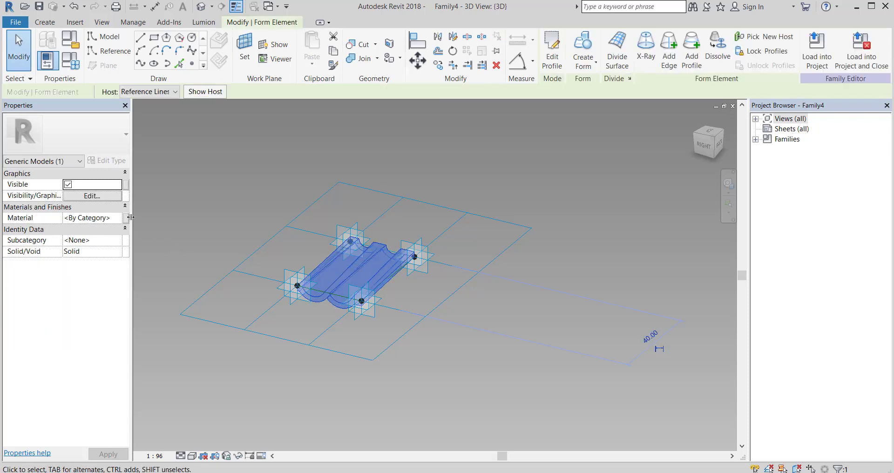
click(127, 217)
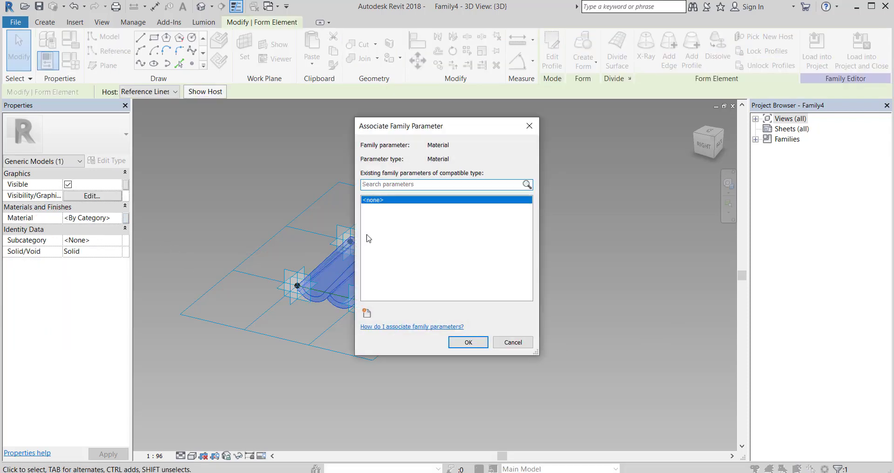
click(366, 313)
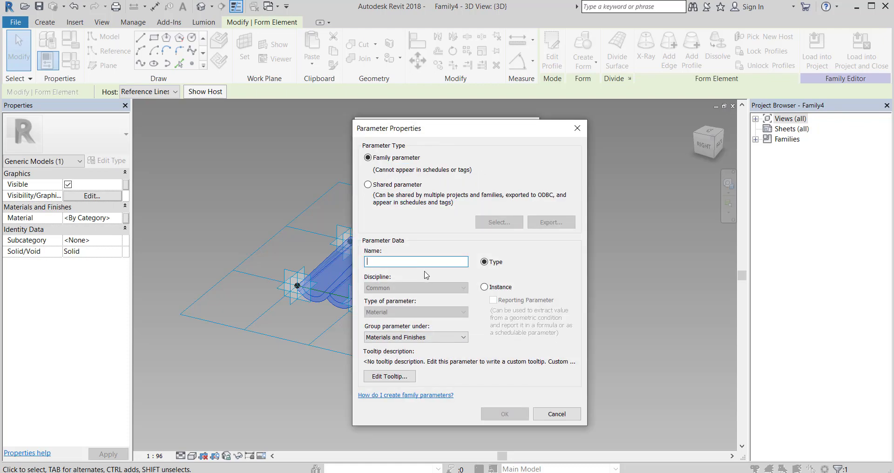
text(M)
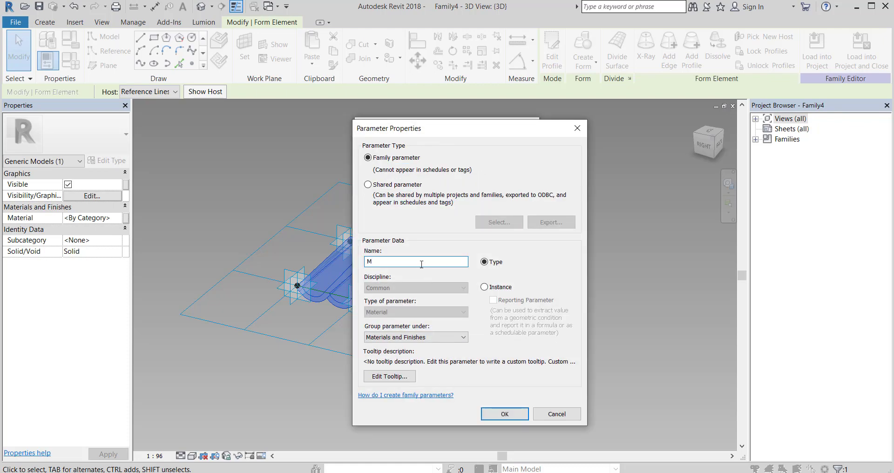
text(aterial)
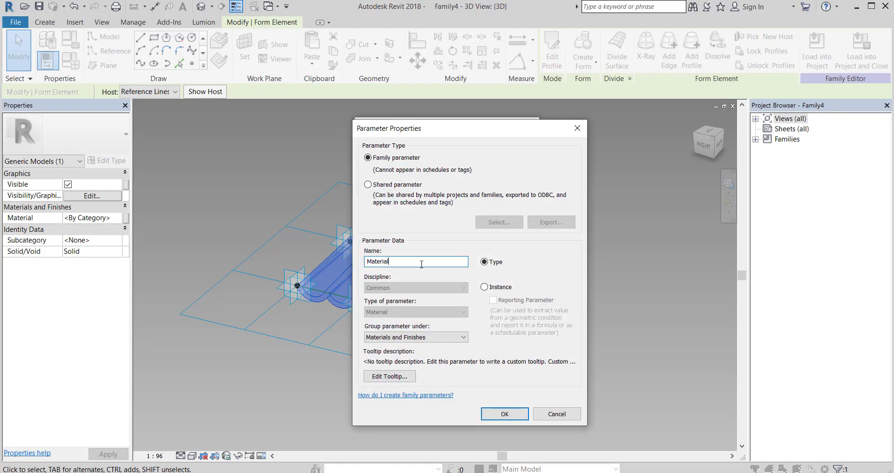
click(484, 287)
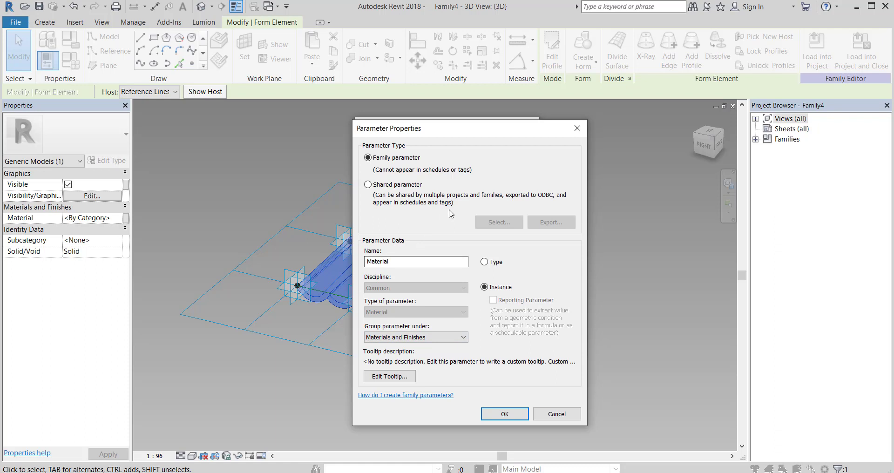
click(369, 184)
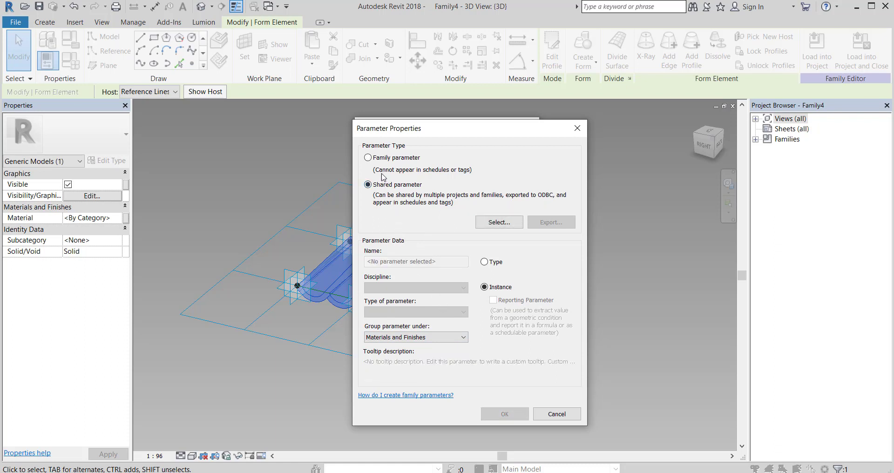
click(368, 158)
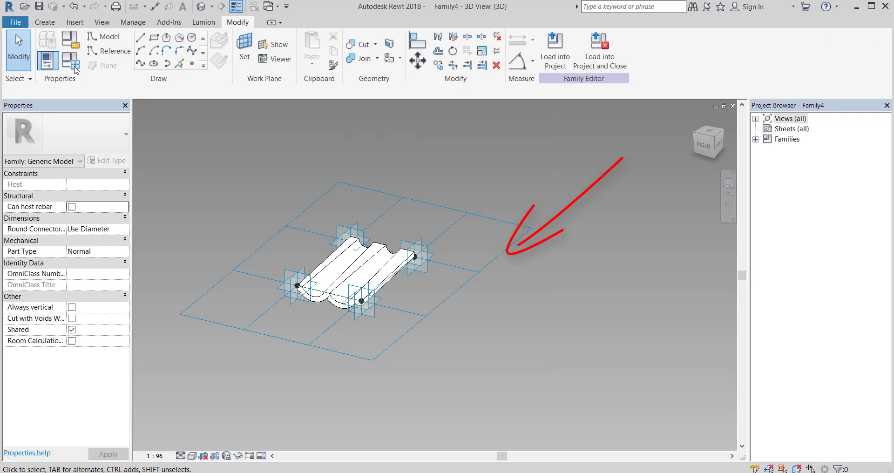
click(70, 59)
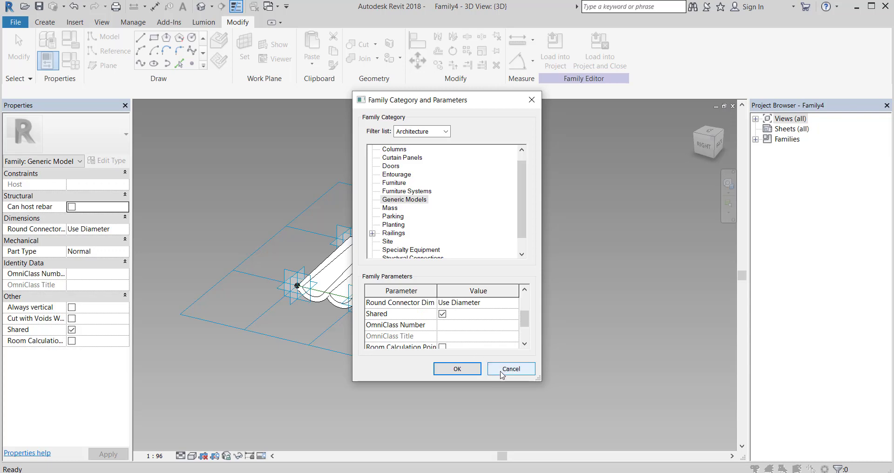
click(509, 369)
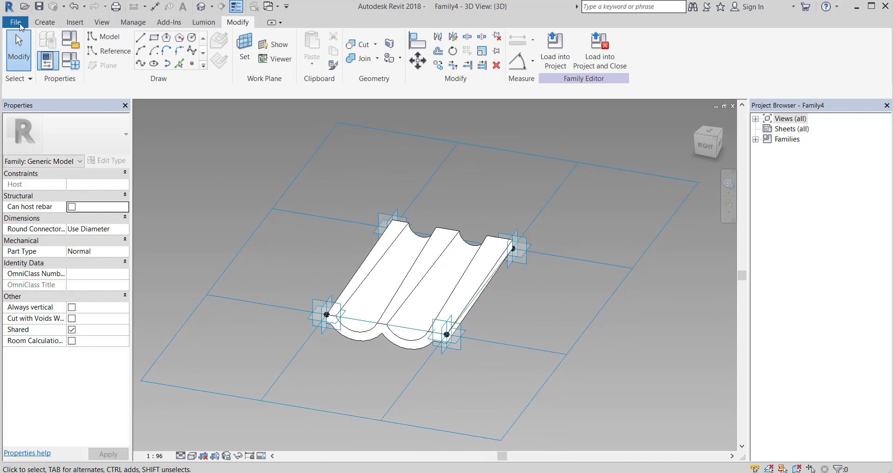
mouse_move(50, 29)
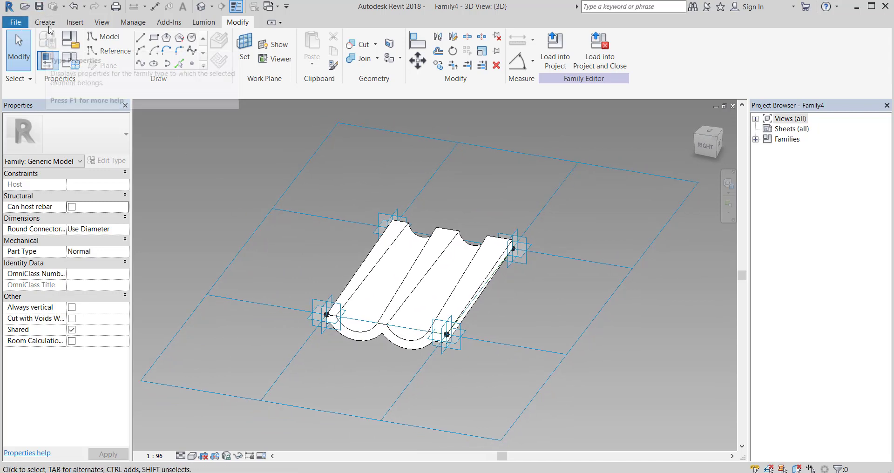
mouse_move(236, 183)
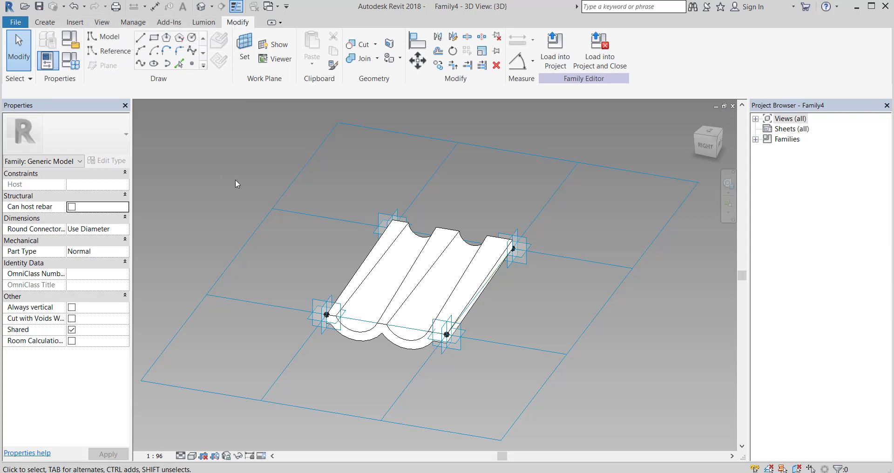
mouse_move(462, 306)
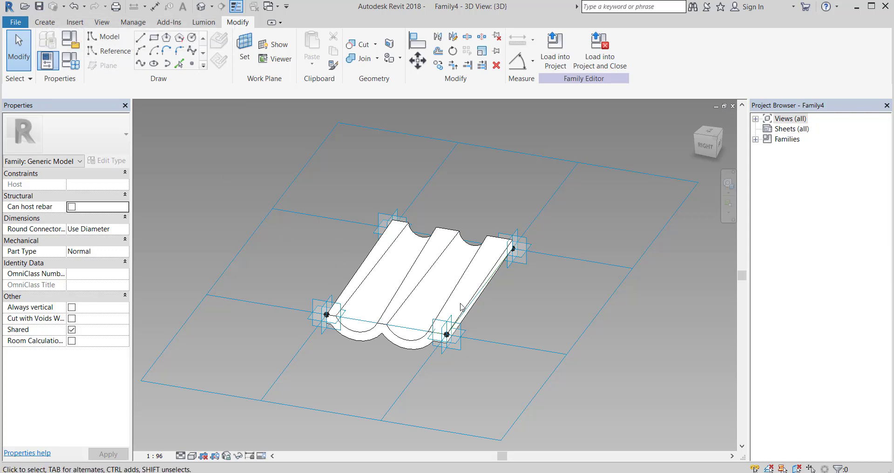
click(428, 284)
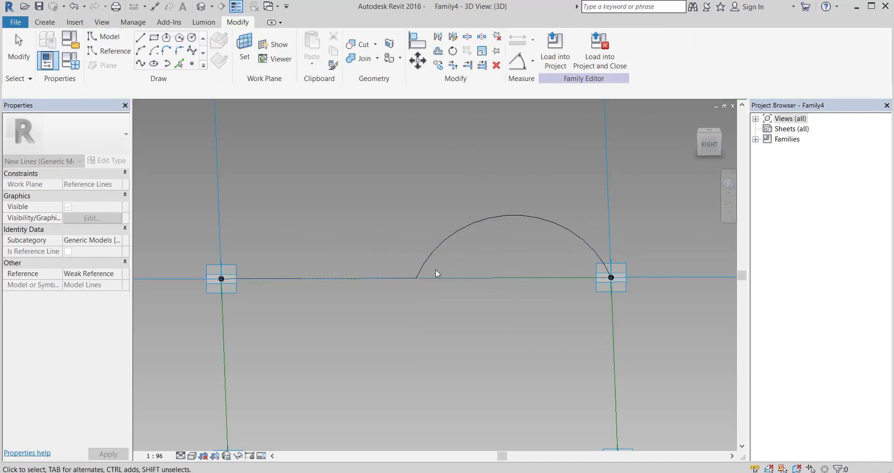
Step: Offset the arc-and-flat sketch by 2.00 into a closed Roman tile profile at one end
click(192, 64)
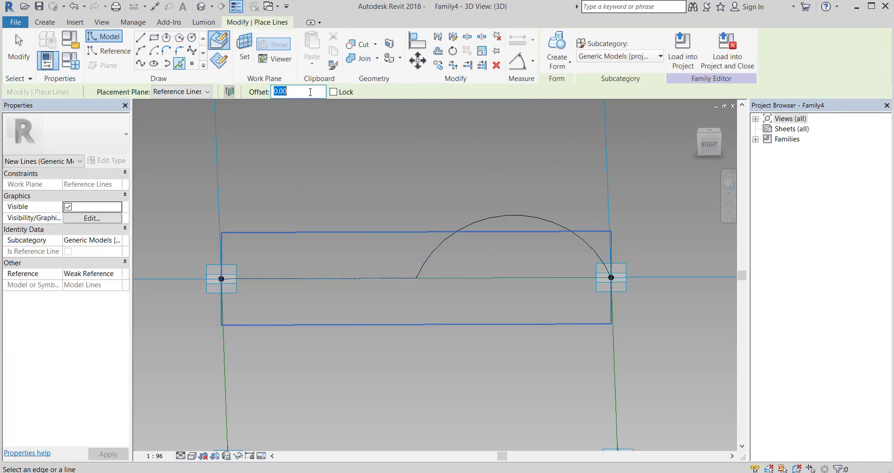
text(2.00)
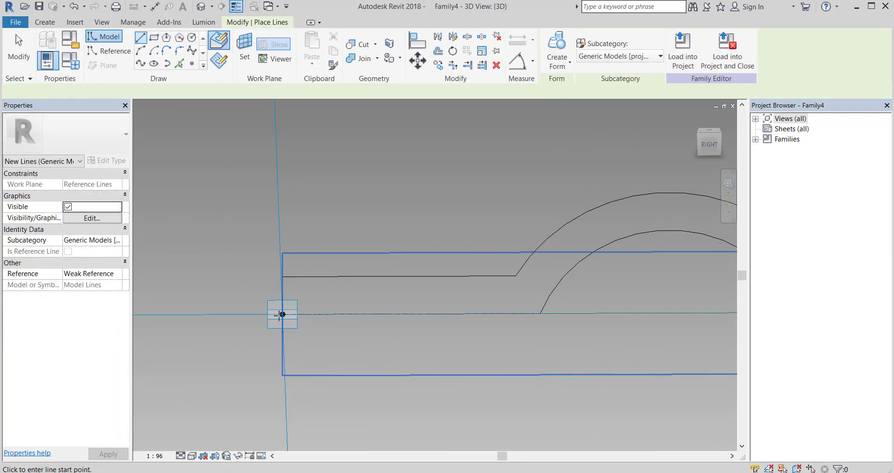
click(139, 36)
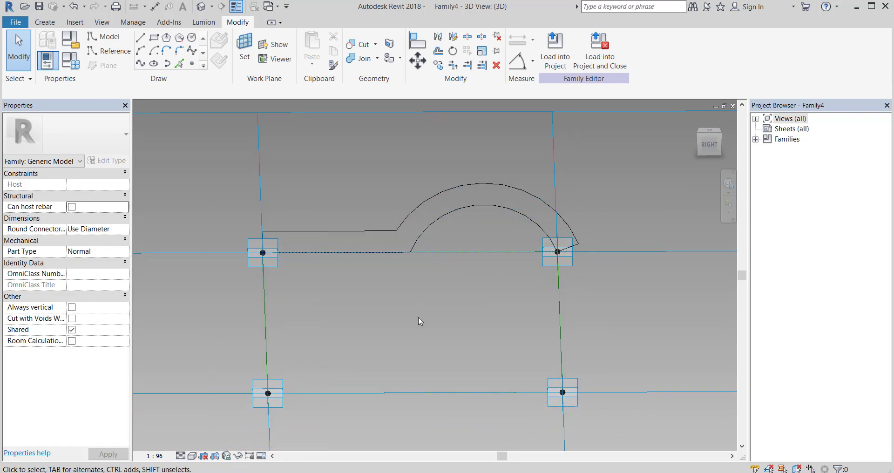
Step: Offset the sketch at the other end plane by 2.00 into a matching closed profile
click(244, 51)
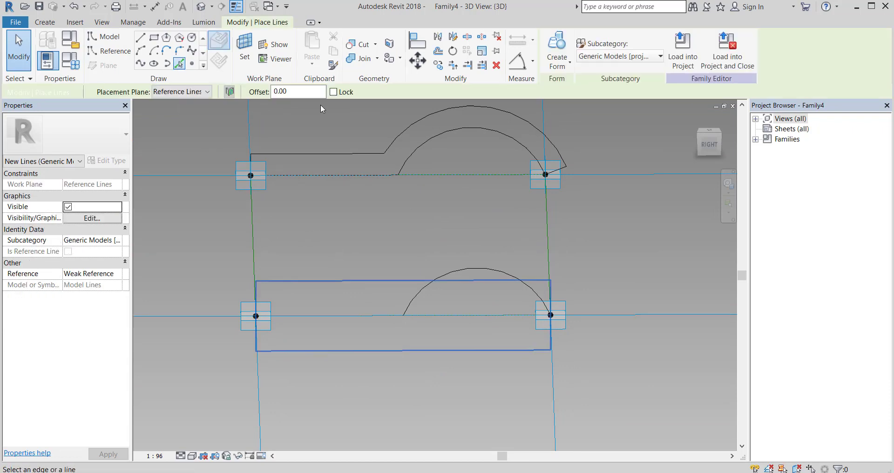
text(2.00)
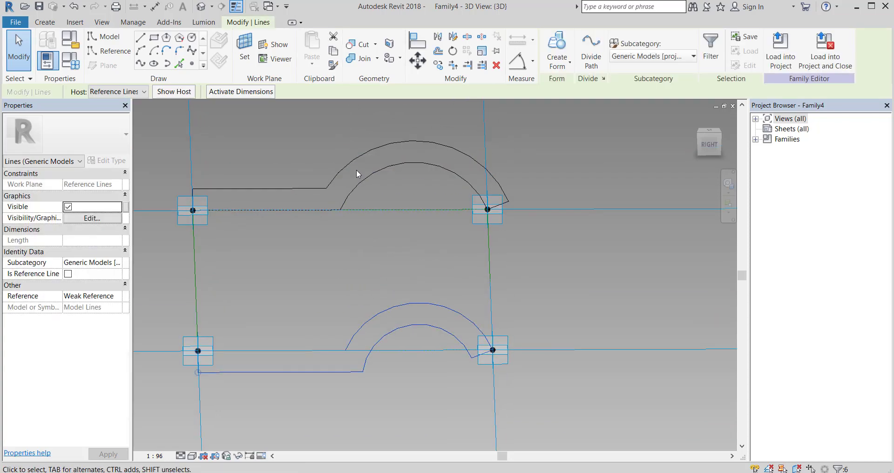
Step: Create a Solid Form from both Roman tile profiles and orbit to inspect it
click(400, 270)
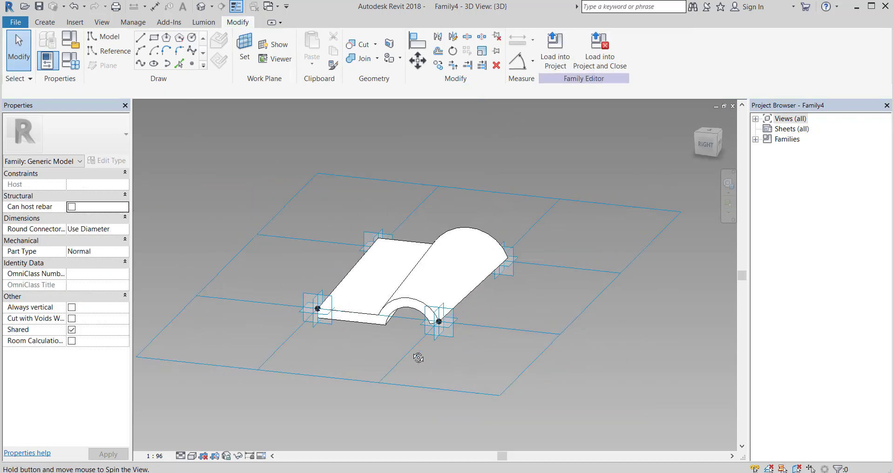
drag(418, 357, 444, 341)
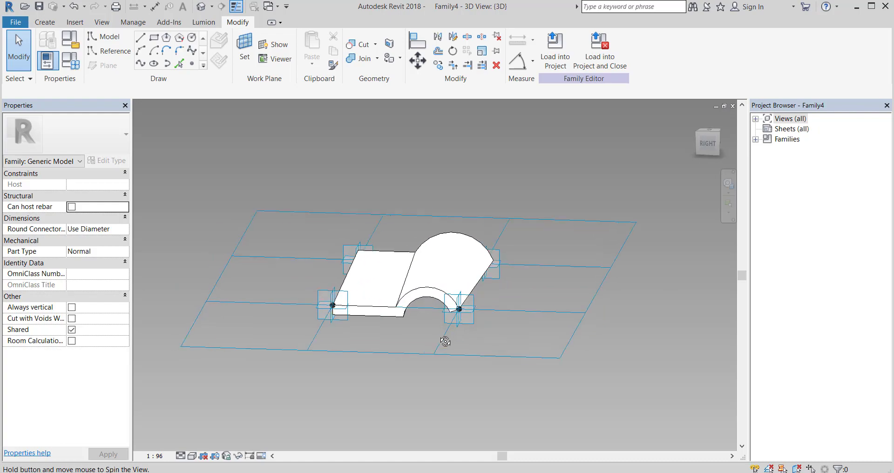
drag(445, 342, 425, 331)
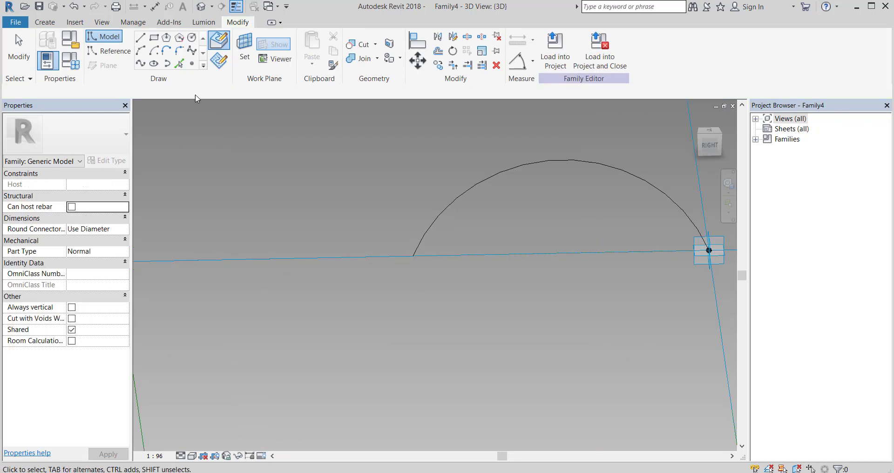
Step: Sketch the S-curve arcs on the end work plane and offset them by 2.00
click(244, 50)
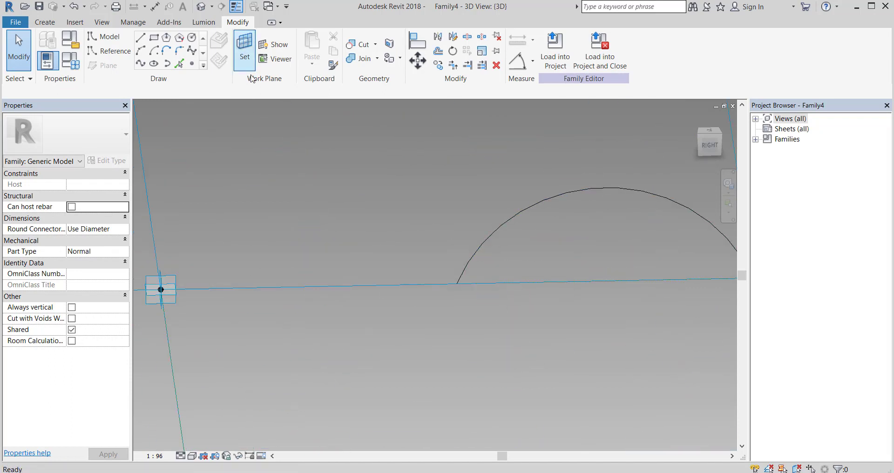
click(244, 50)
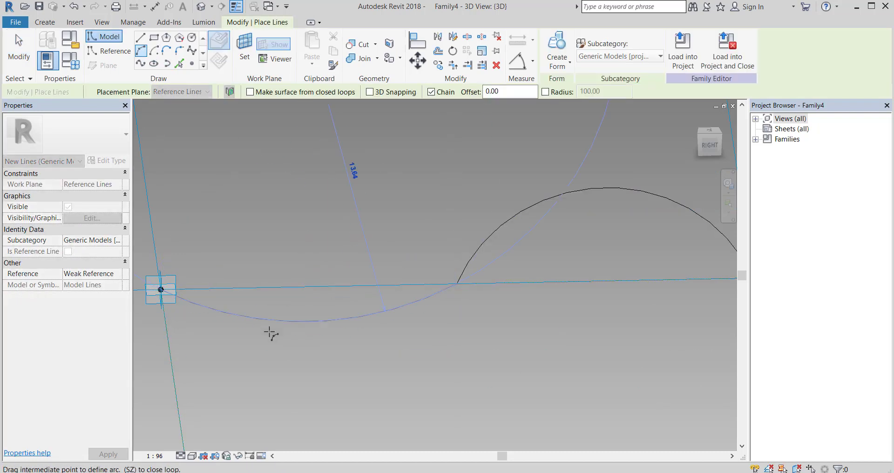
click(328, 309)
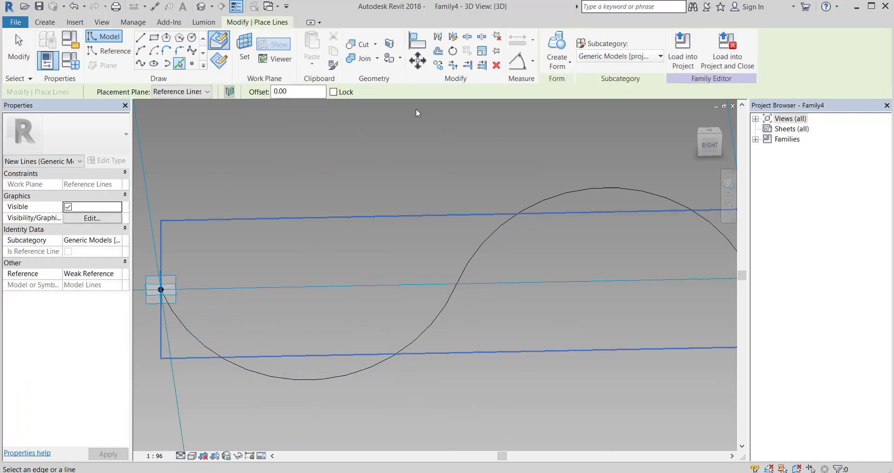
text(2.00)
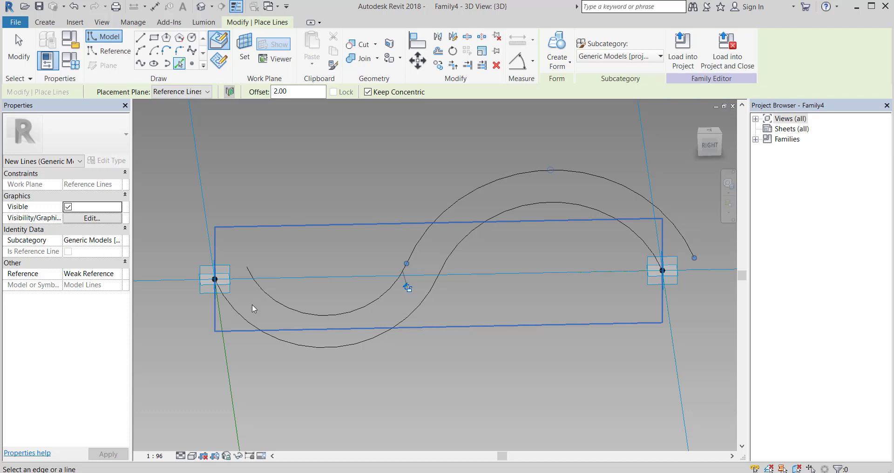
mouse_move(233, 290)
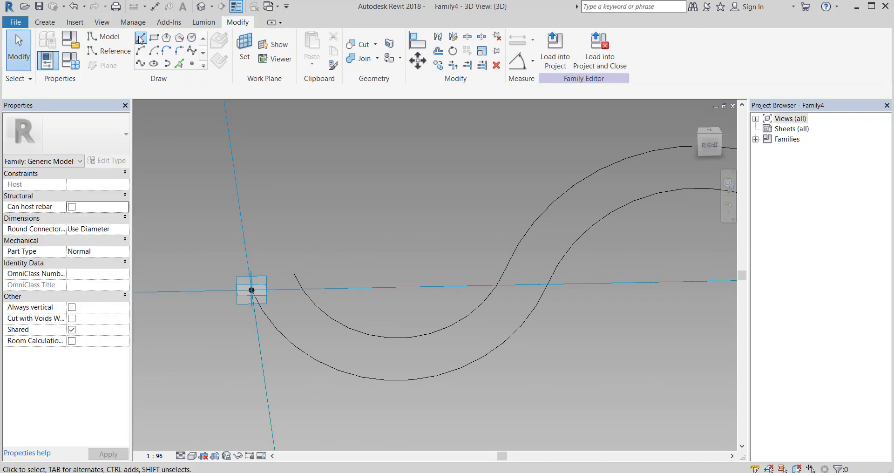
Step: Cap the S-curve ends, then repeat the 2.00-offset profile on the other plane
click(141, 37)
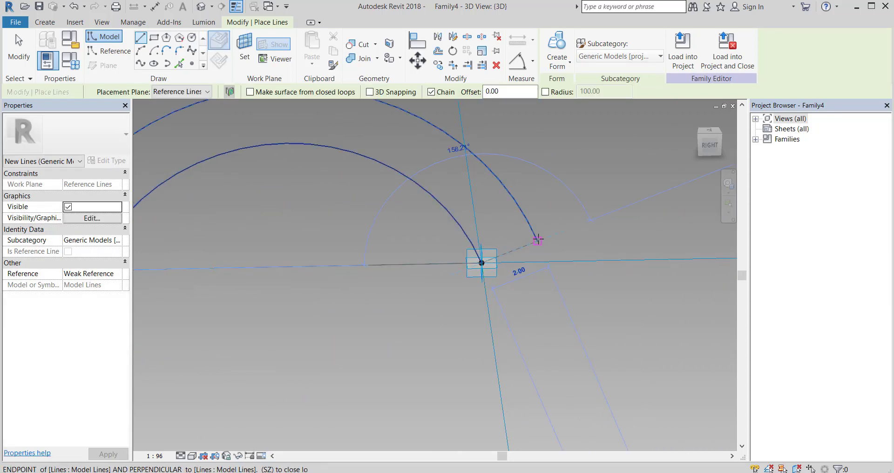
key(Escape)
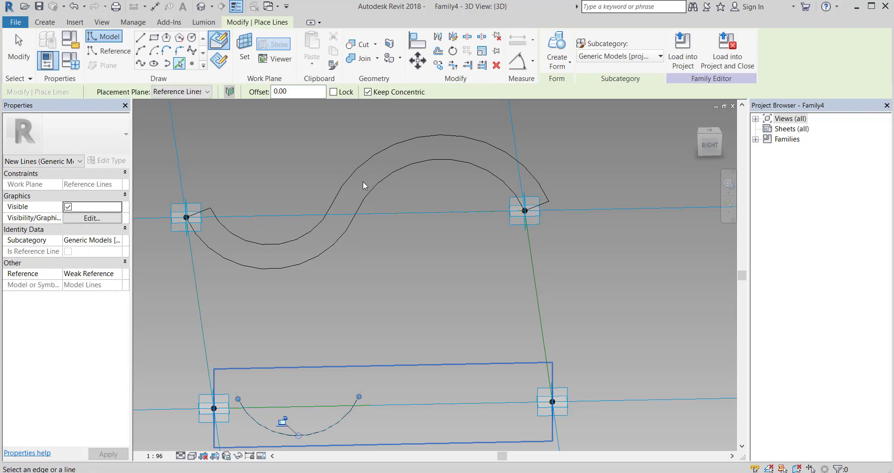
mouse_move(327, 237)
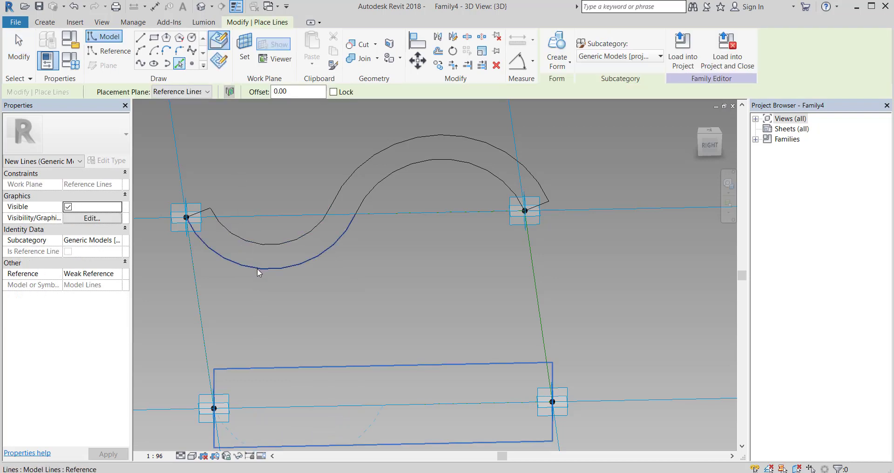
mouse_move(258, 273)
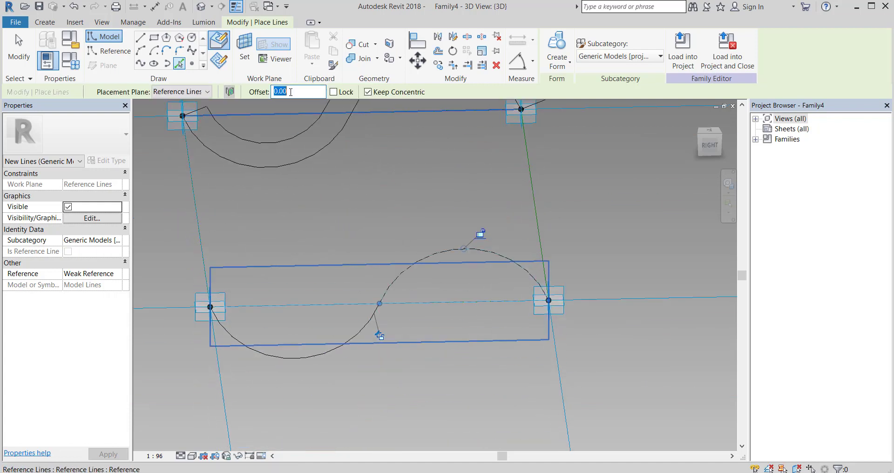
text(2.00)
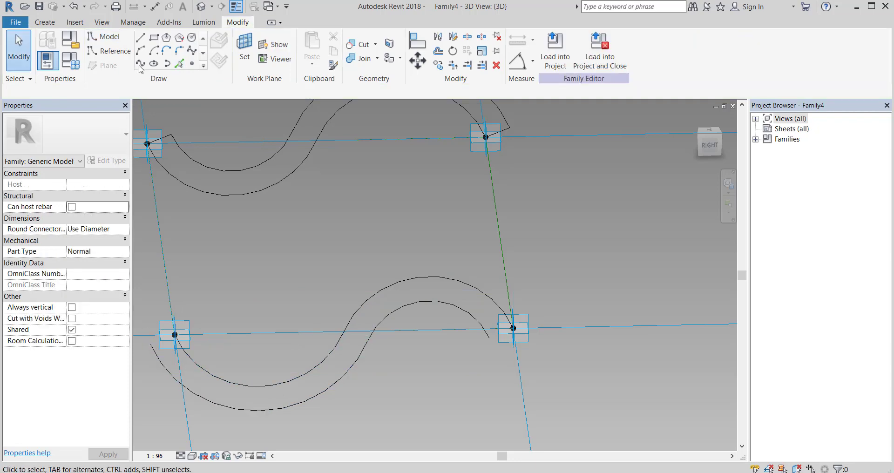
Step: Create a solid form from both S-curve profiles and inspect the resulting Spanish tile from several angles
click(140, 37)
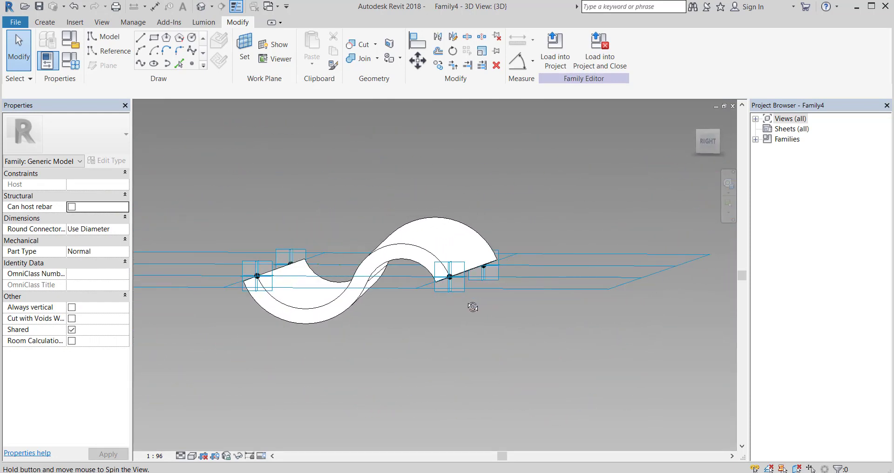
drag(473, 308, 471, 332)
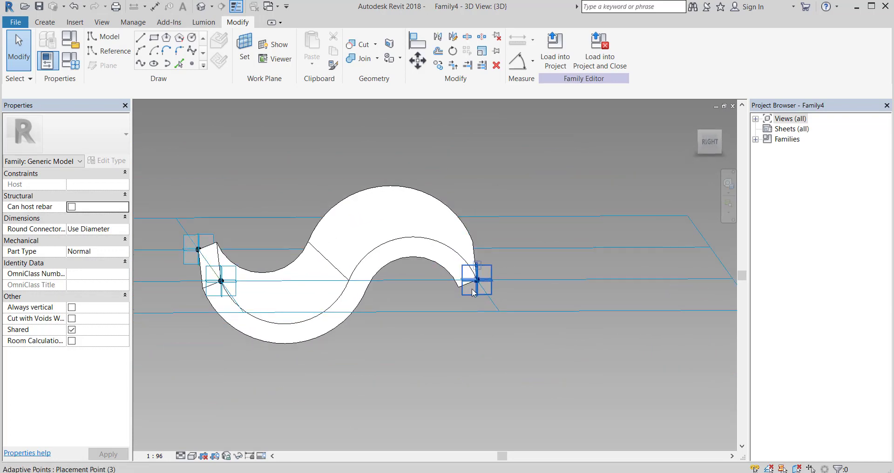
drag(399, 280, 405, 377)
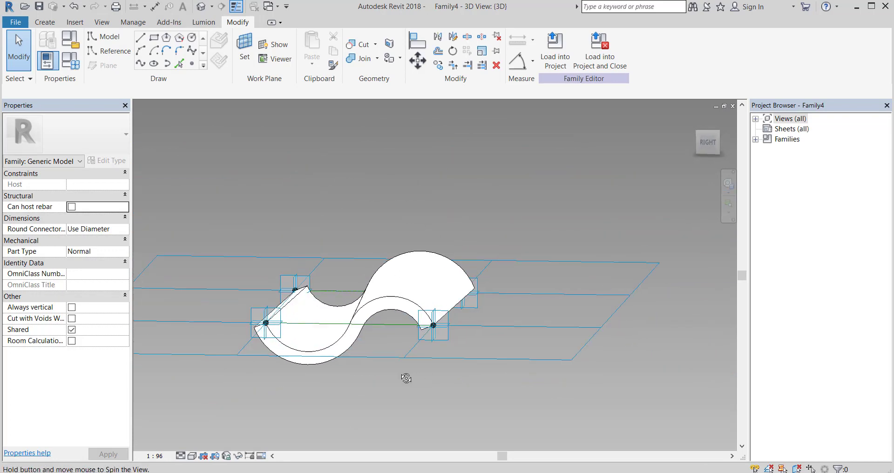
drag(405, 376, 379, 398)
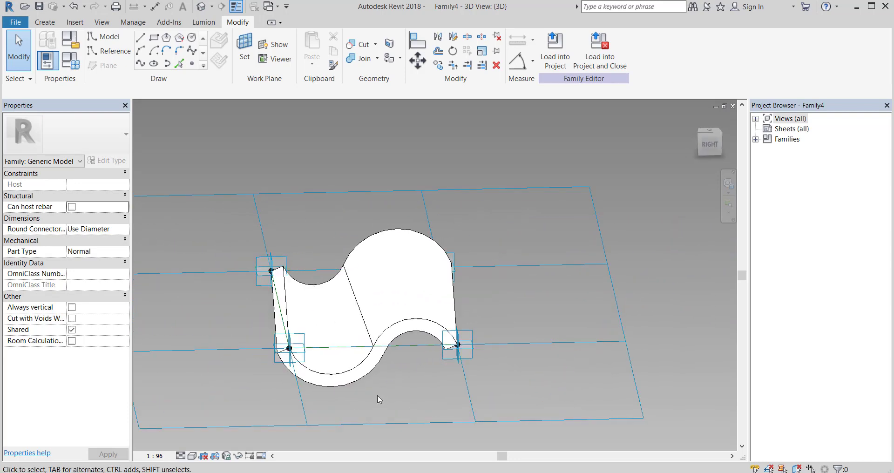